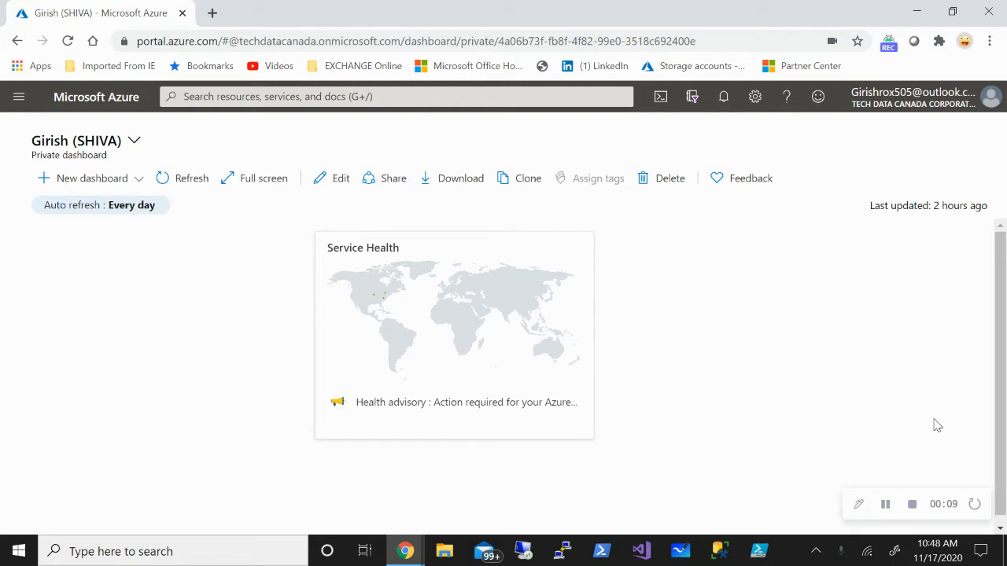
pyautogui.moveTo(19, 96)
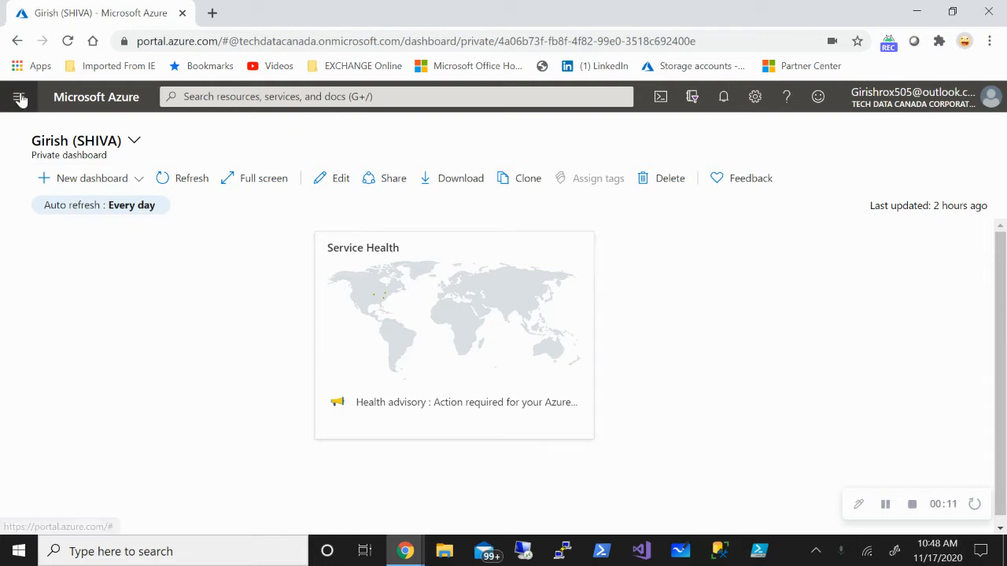
# - Bring up the portal services menu to reach Azure Active Directory
pyautogui.click(19, 96)
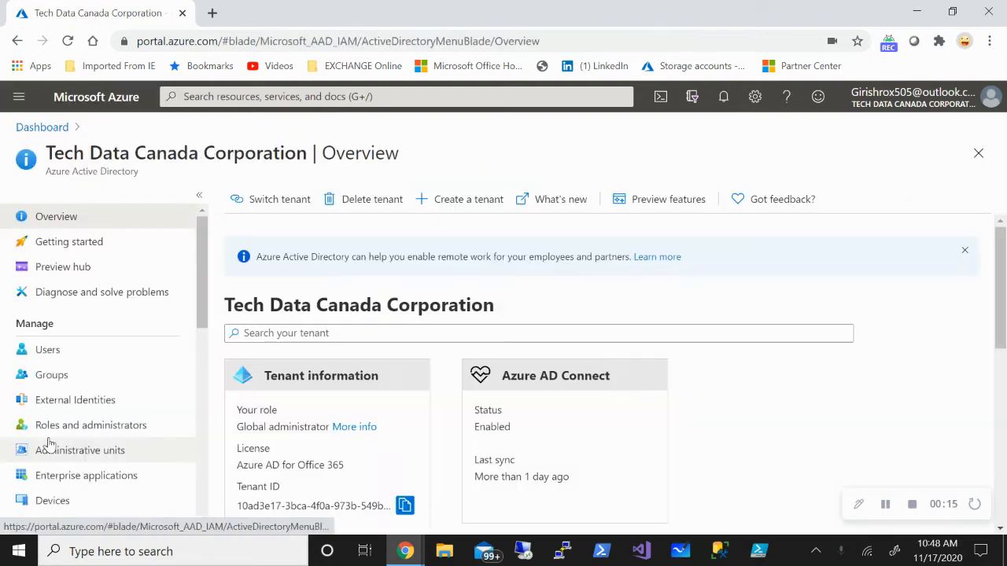
pyautogui.moveTo(85, 475)
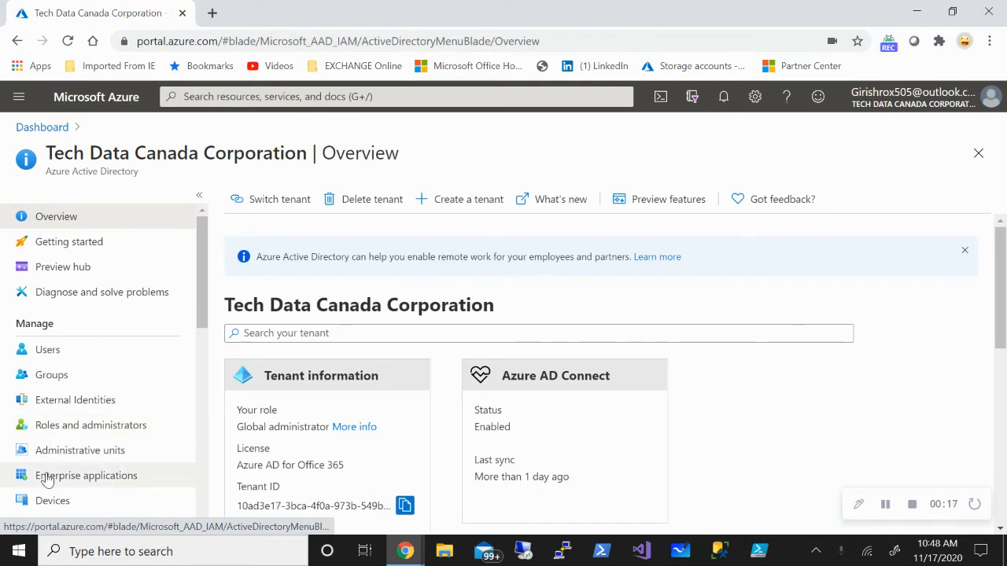
# - Search enterprise applications for 'amazon' and open Amazon Web Services (AWS)
pyautogui.click(87, 476)
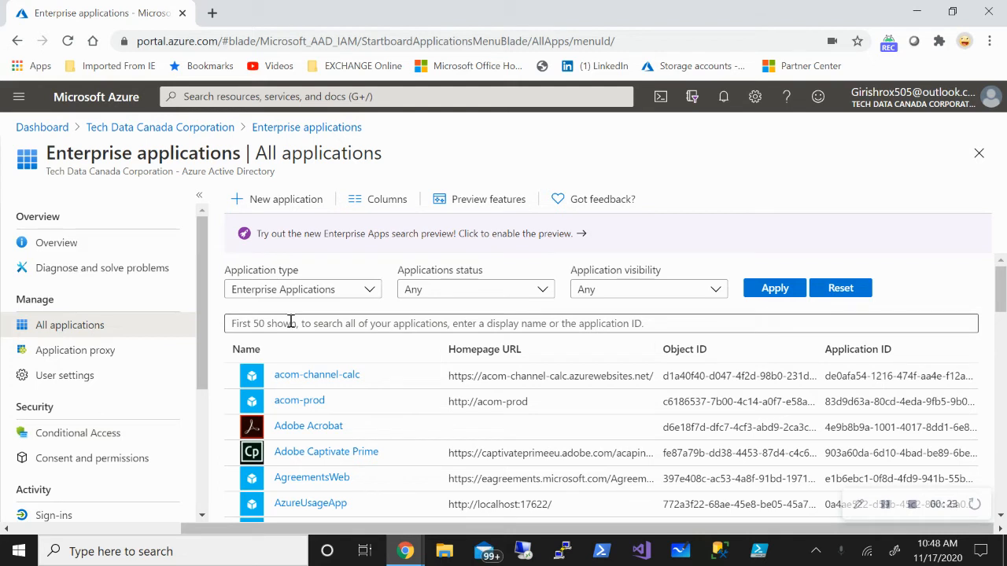
pyautogui.write('amaz')
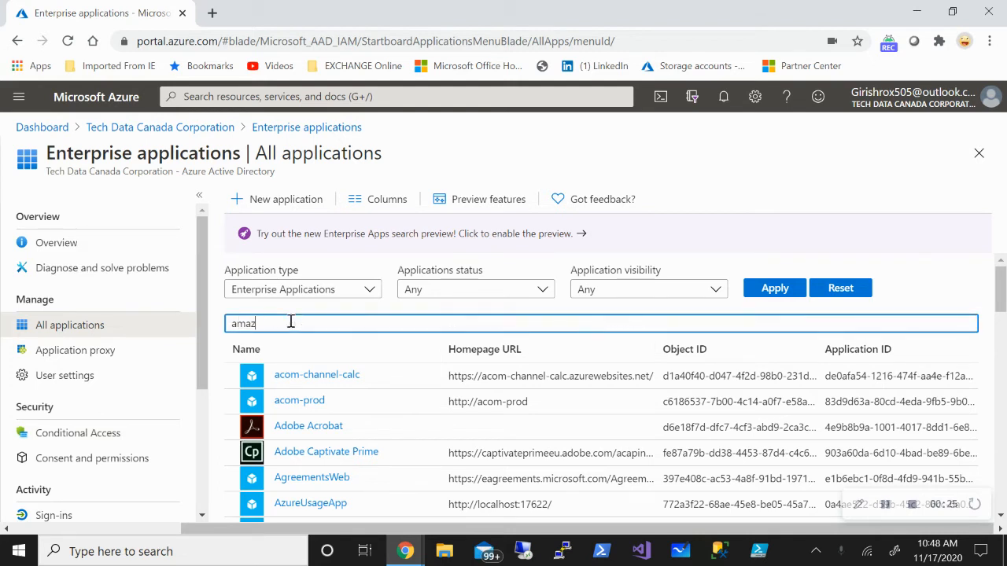
pyautogui.write('on')
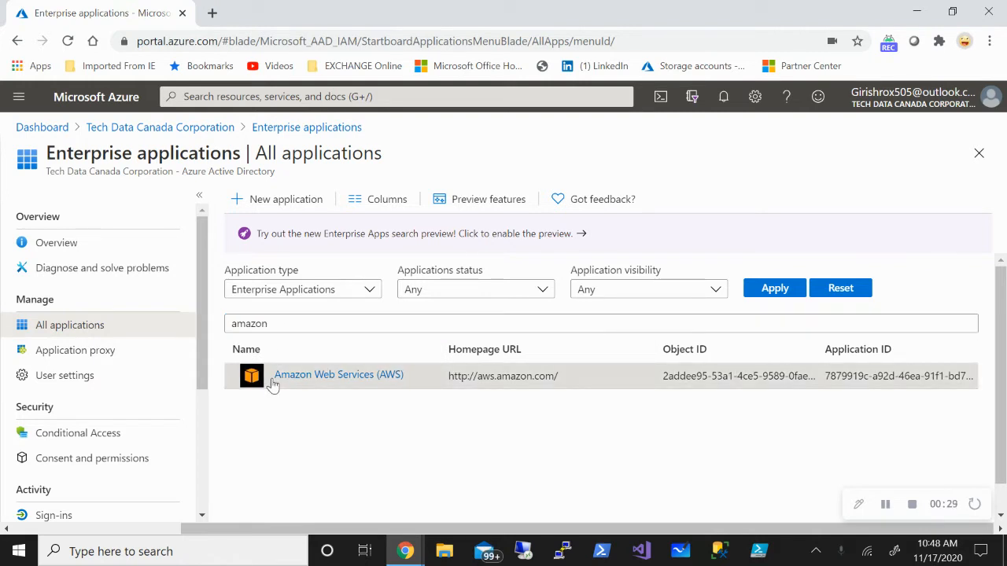
pyautogui.click(338, 375)
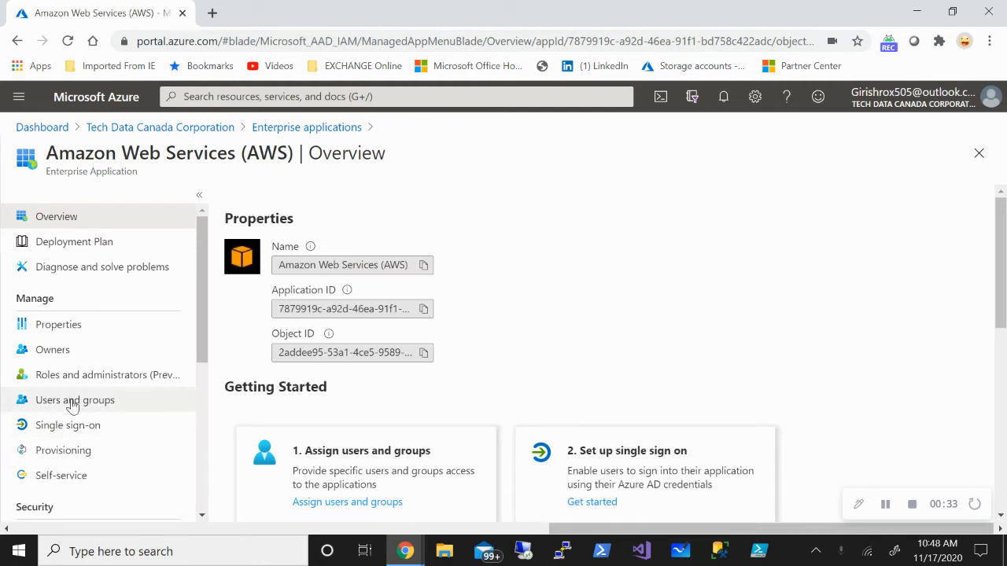
# - From Users and groups, add user its1 and assign it to the AWS app with Default Access
pyautogui.click(76, 400)
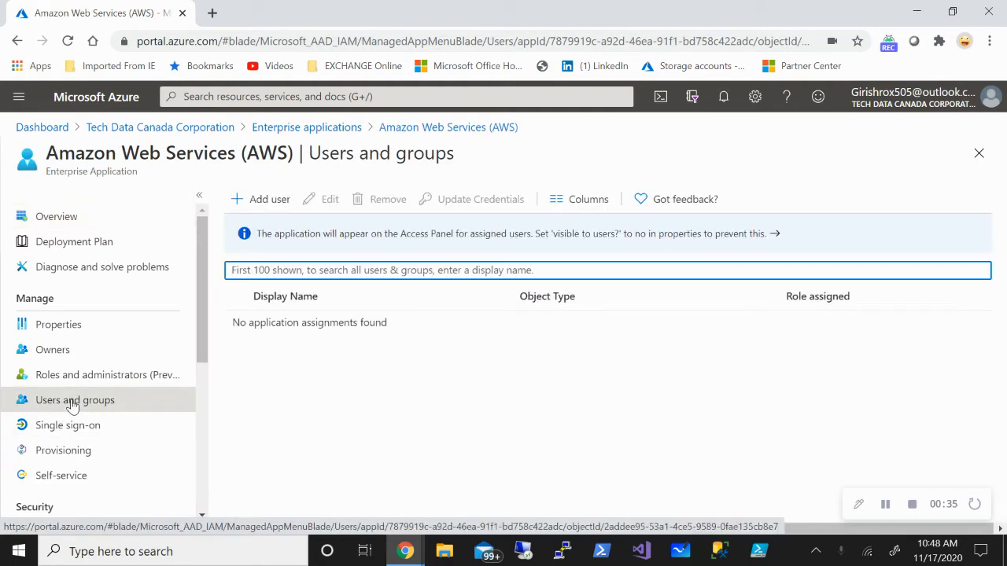
pyautogui.moveTo(255, 208)
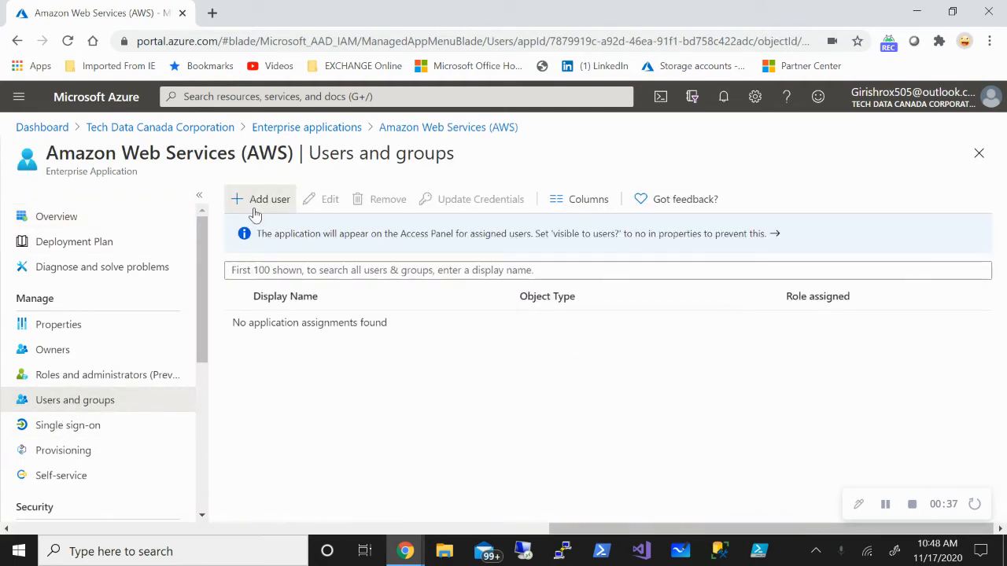
pyautogui.click(269, 199)
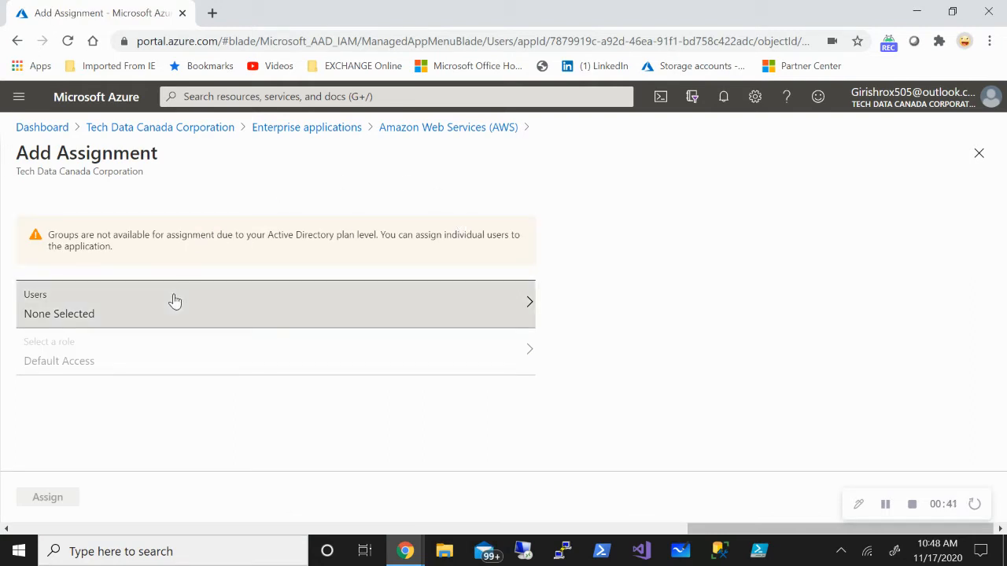
pyautogui.click(275, 304)
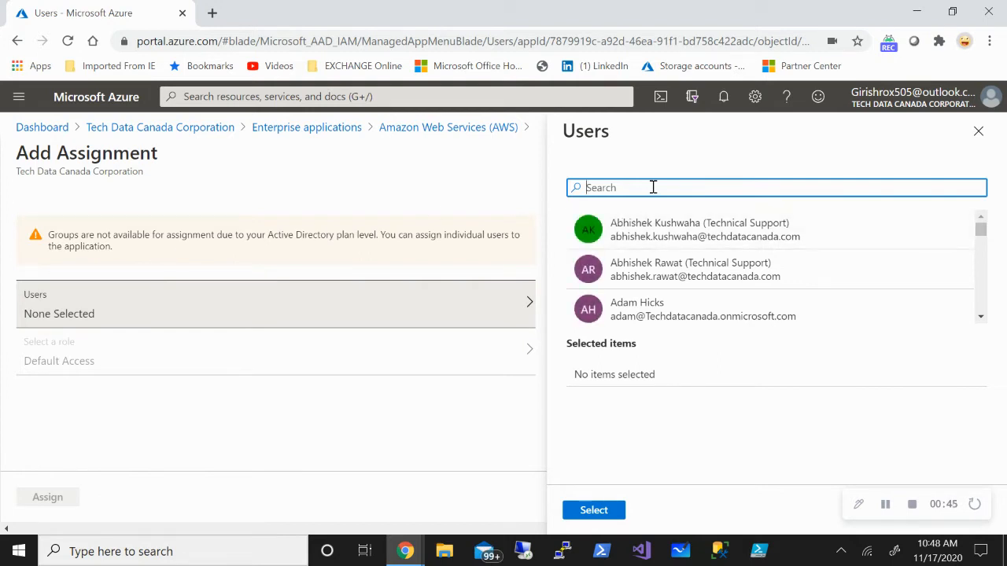
pyautogui.write('its')
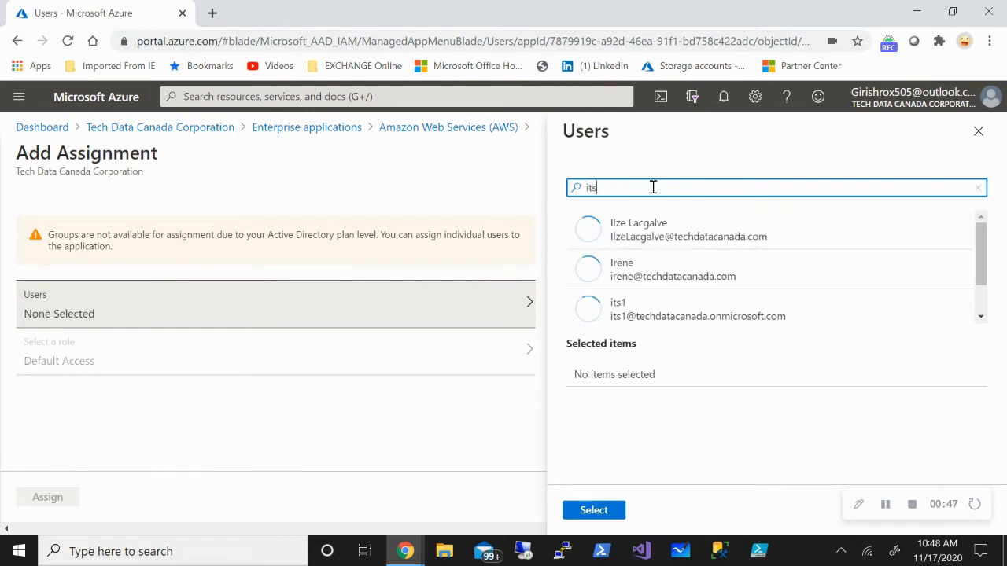
pyautogui.write('1')
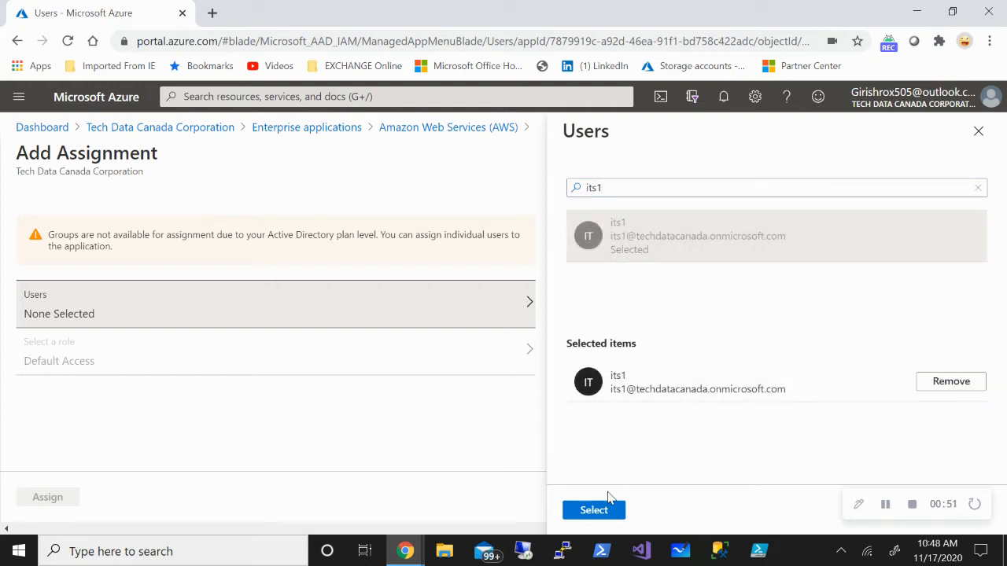
pyautogui.click(593, 509)
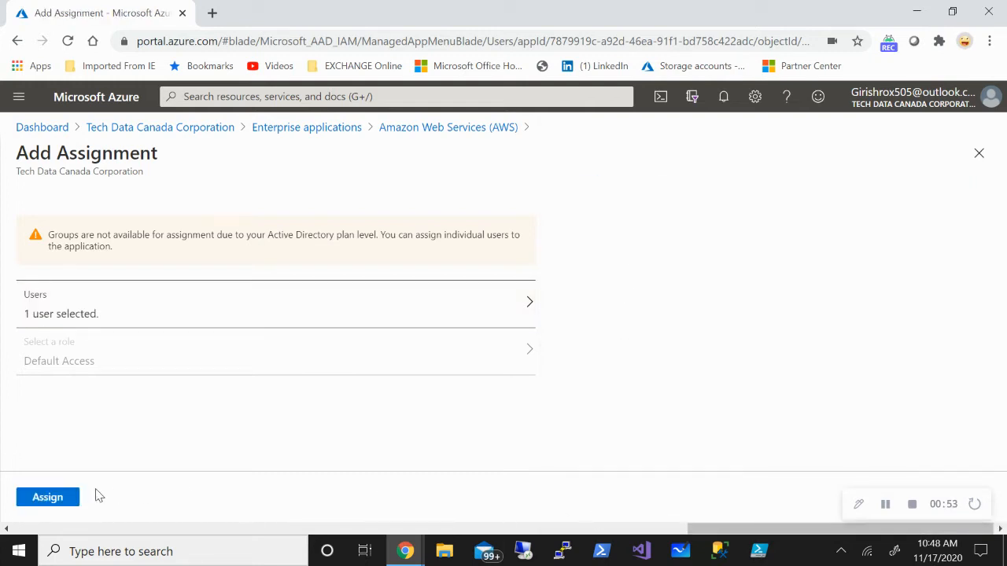
pyautogui.click(47, 497)
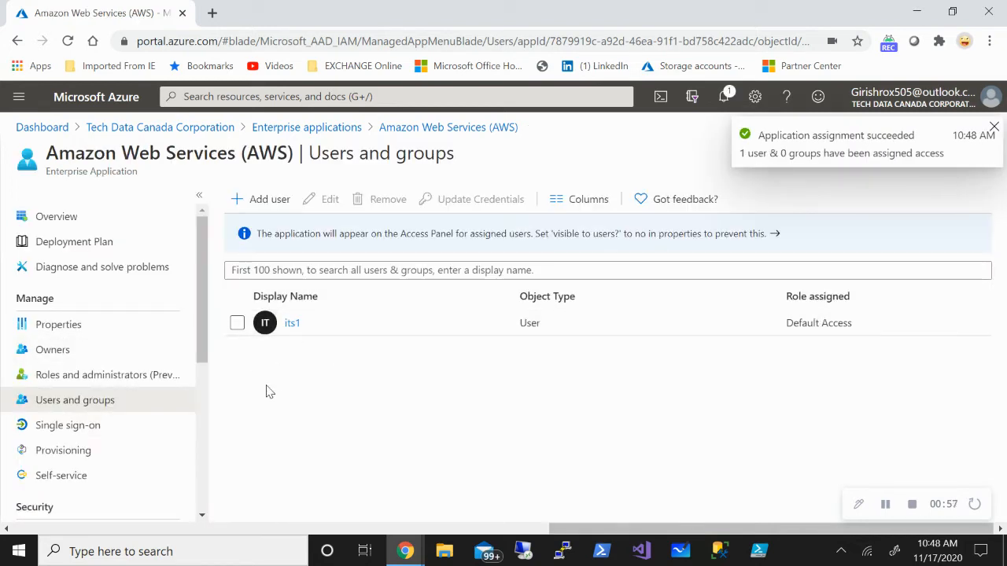
pyautogui.moveTo(528, 377)
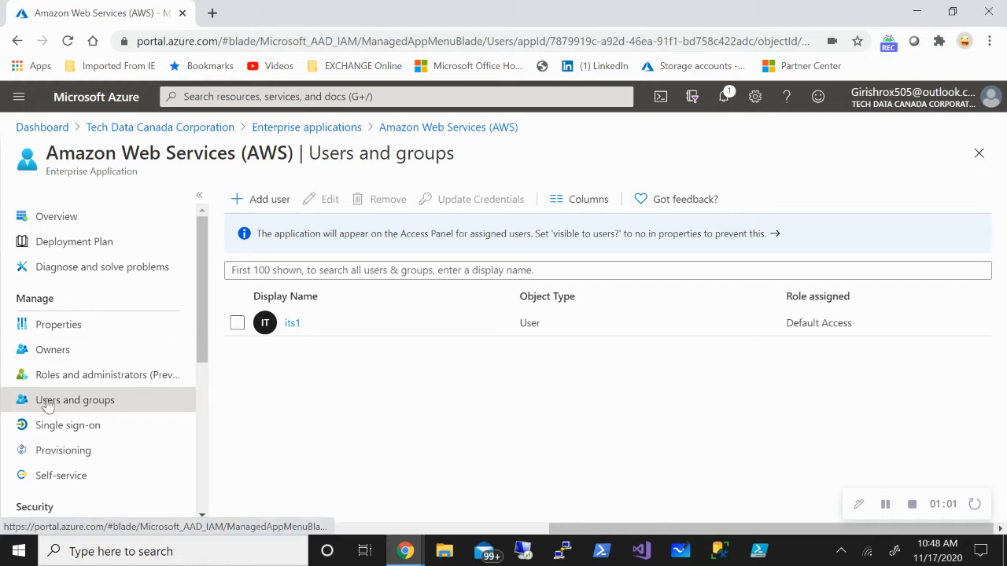
# - Choose SAML as the AWS app's single sign-on method, review the guide, and edit Basic SAML Configuration
pyautogui.click(68, 425)
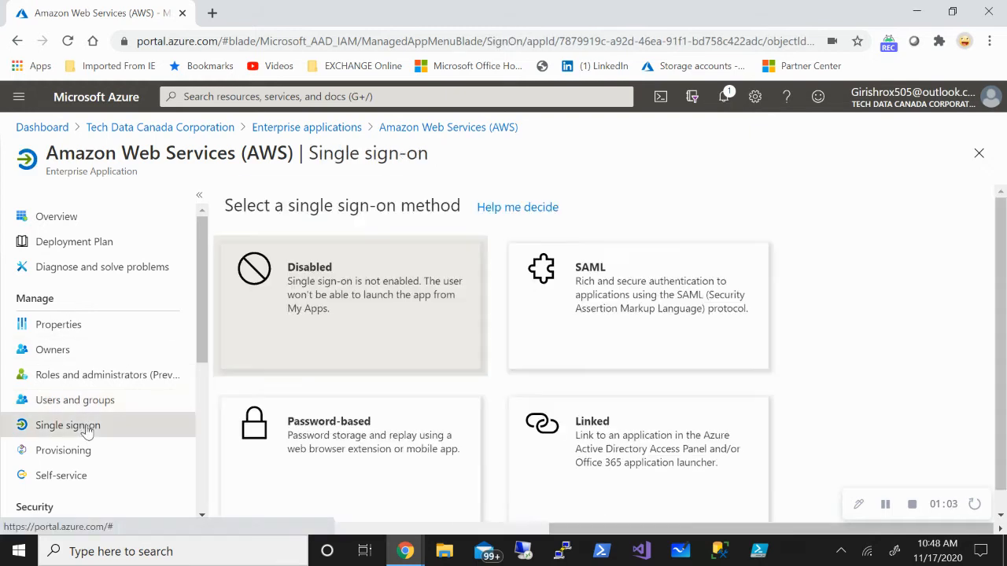
pyautogui.moveTo(532, 330)
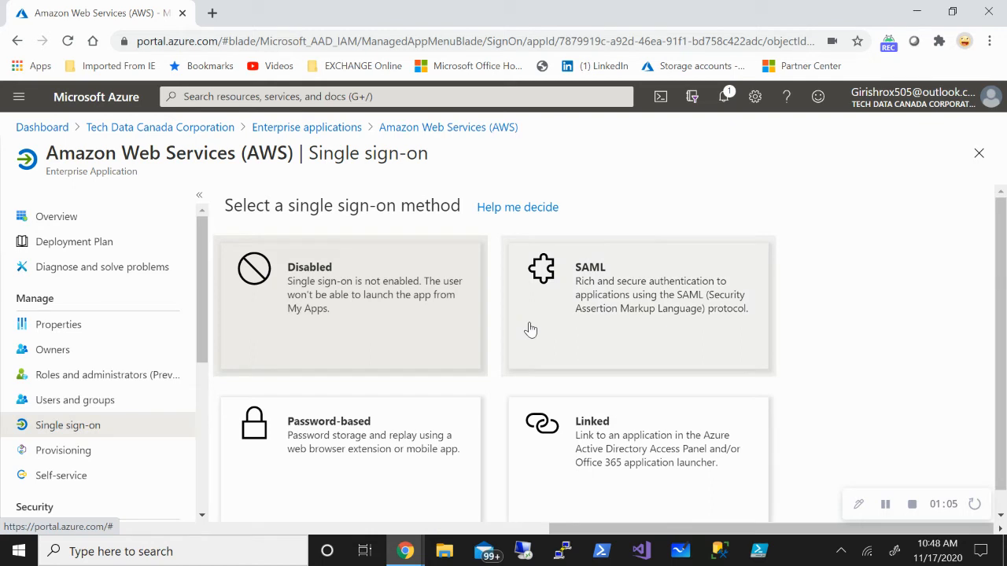
pyautogui.click(638, 286)
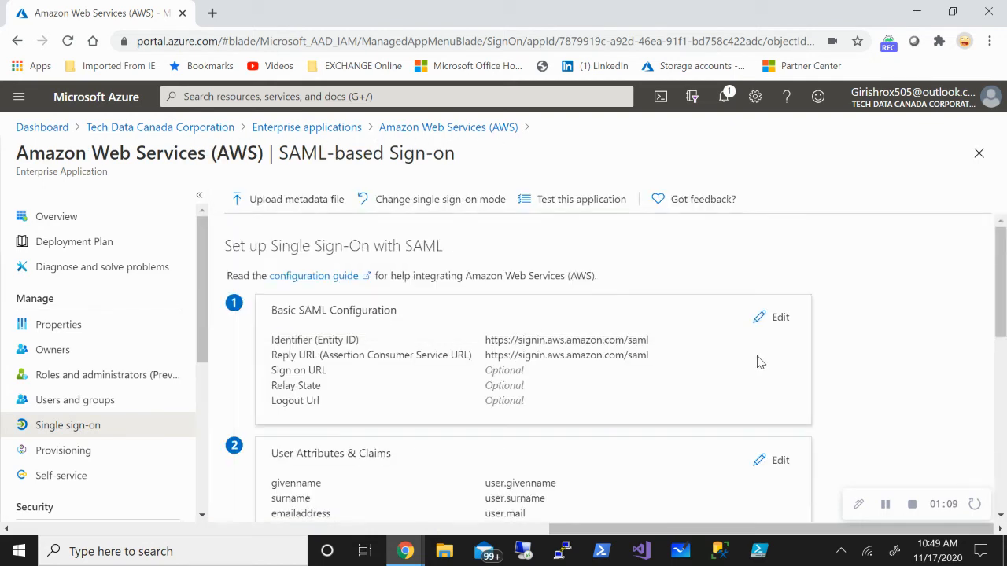
pyautogui.moveTo(432, 334)
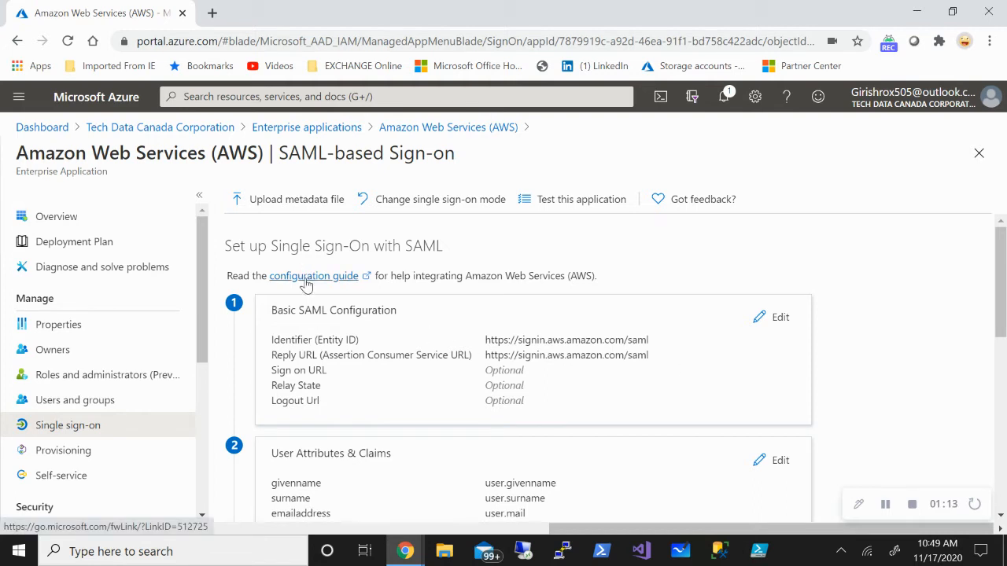
pyautogui.click(313, 276)
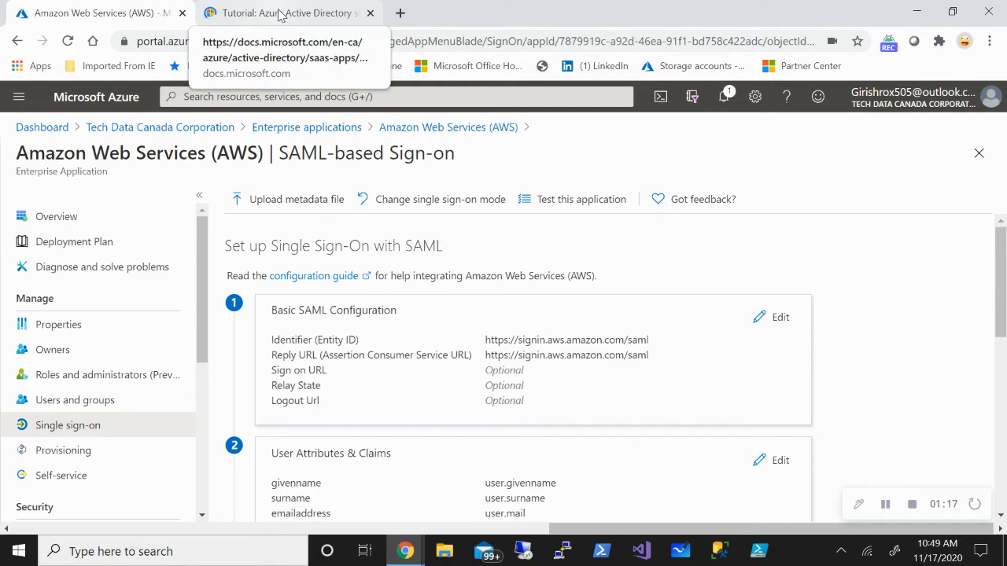
pyautogui.click(286, 12)
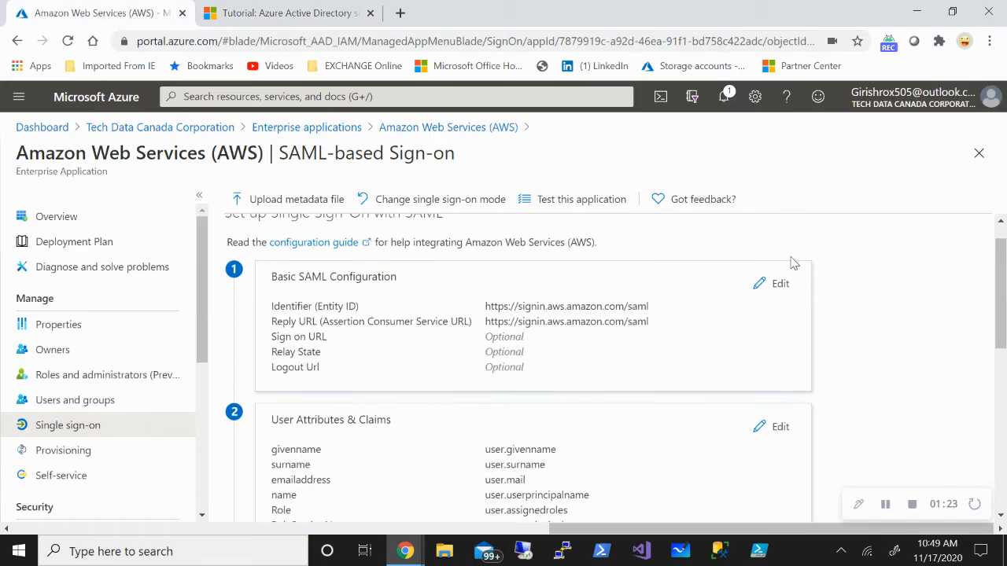
pyautogui.click(781, 283)
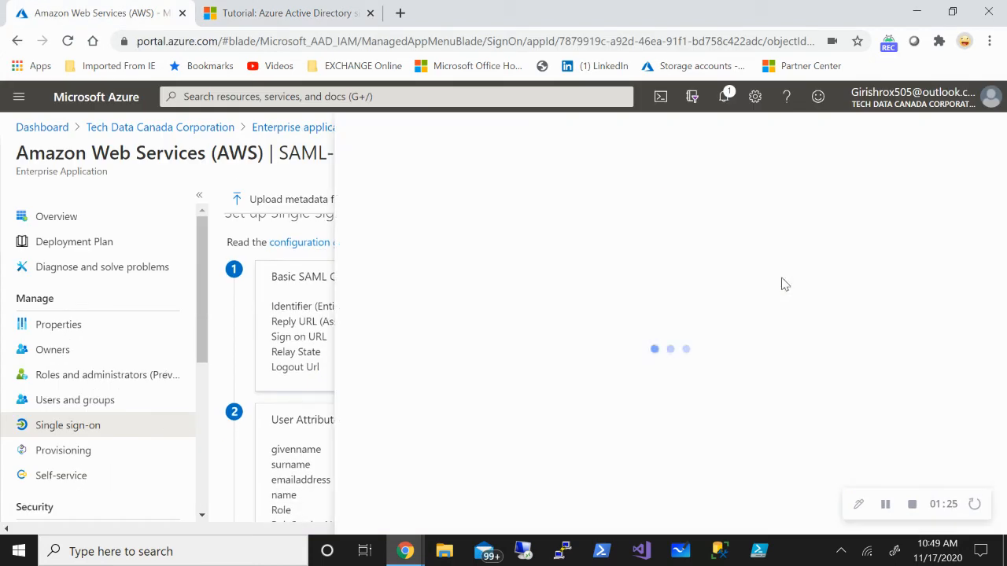
pyautogui.click(302, 277)
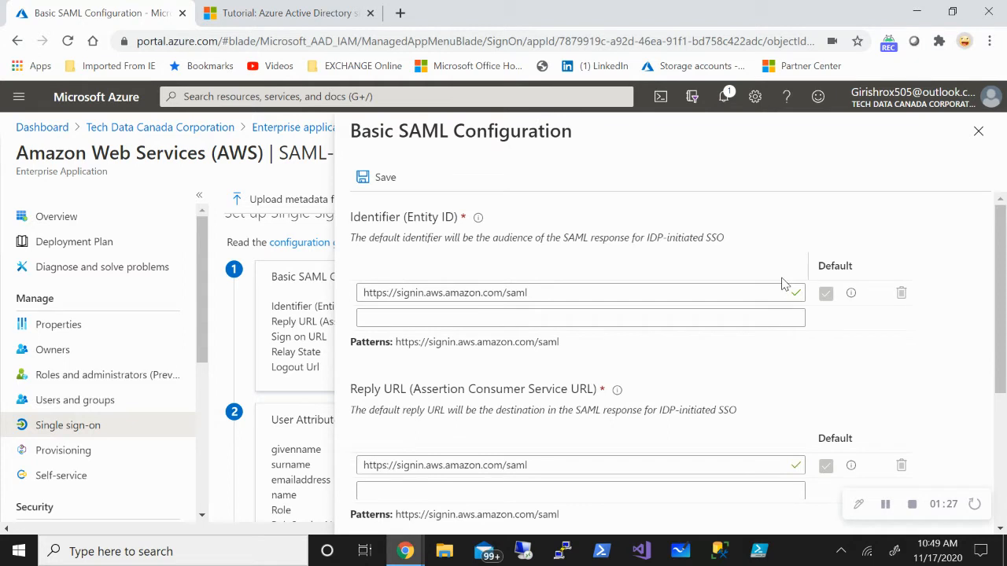
pyautogui.scroll(-3)
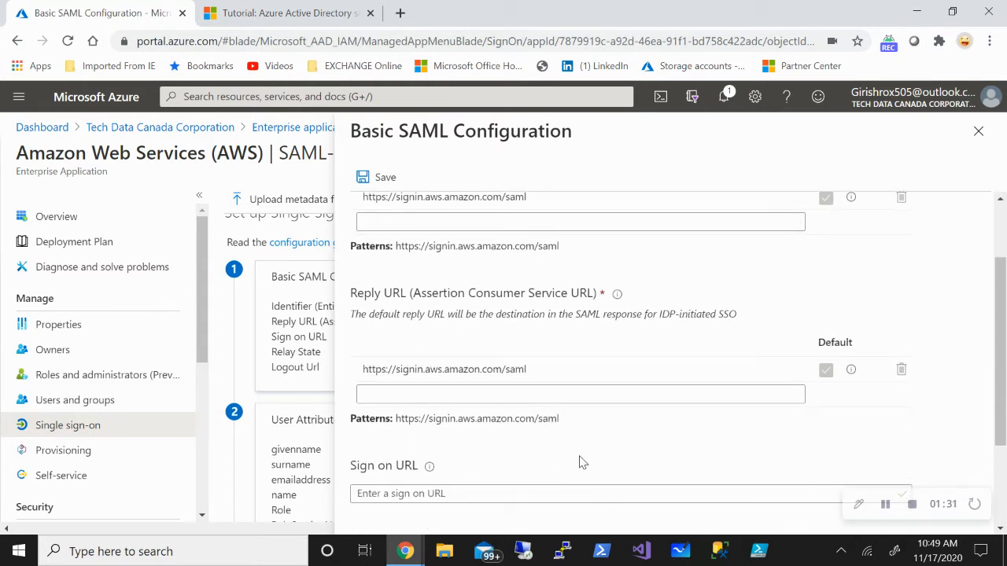
pyautogui.scroll(3)
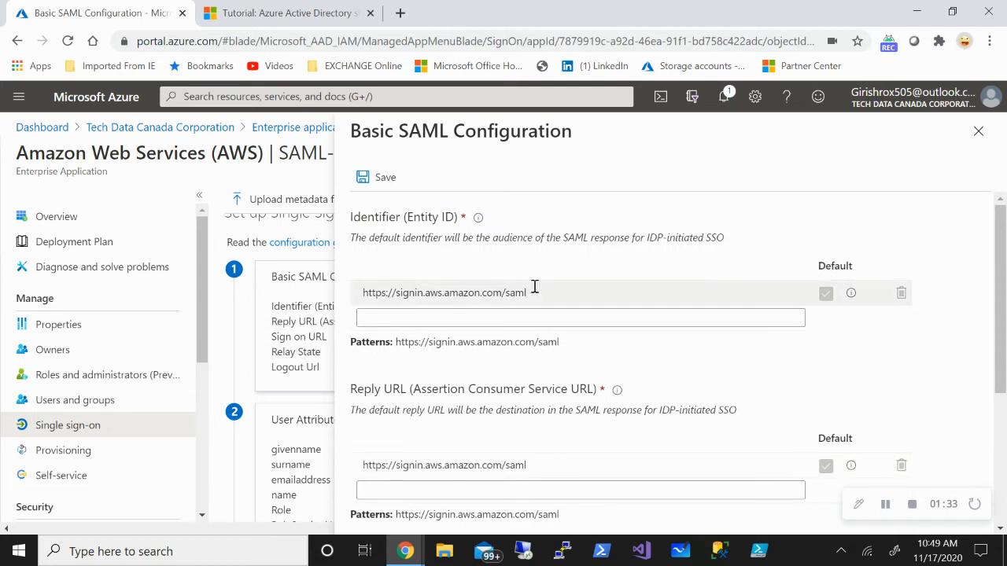
pyautogui.moveTo(570, 246)
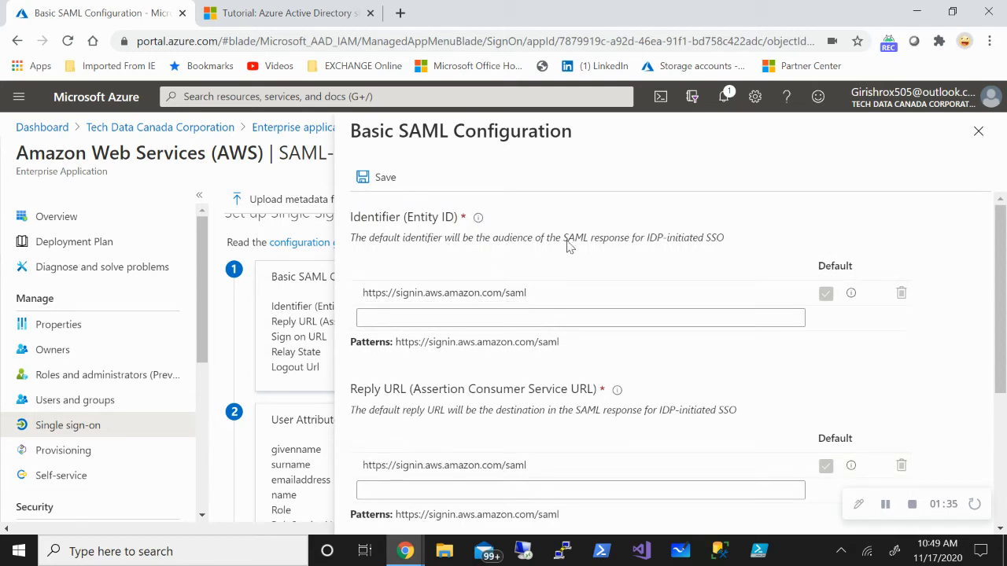
pyautogui.click(581, 293)
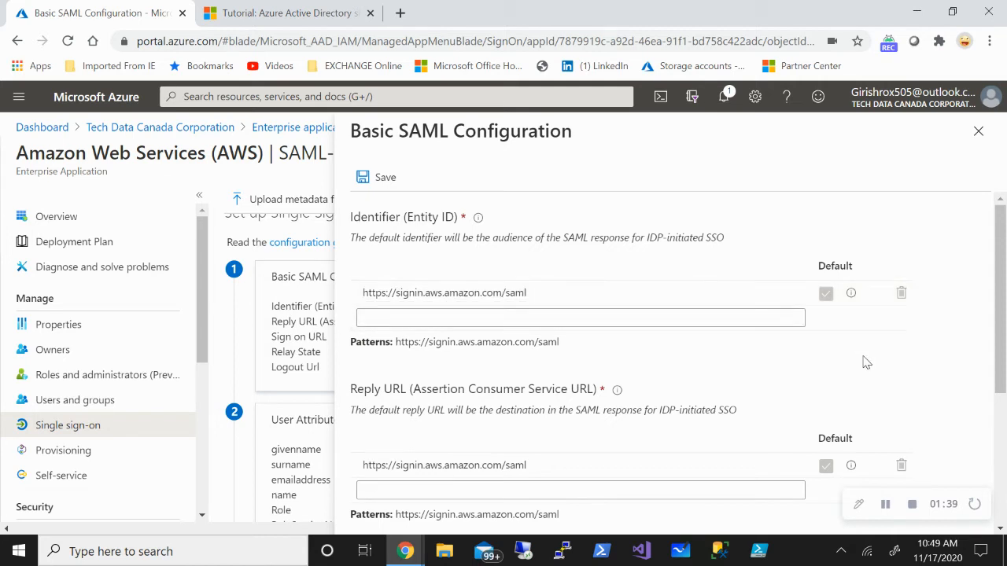
pyautogui.scroll(-3)
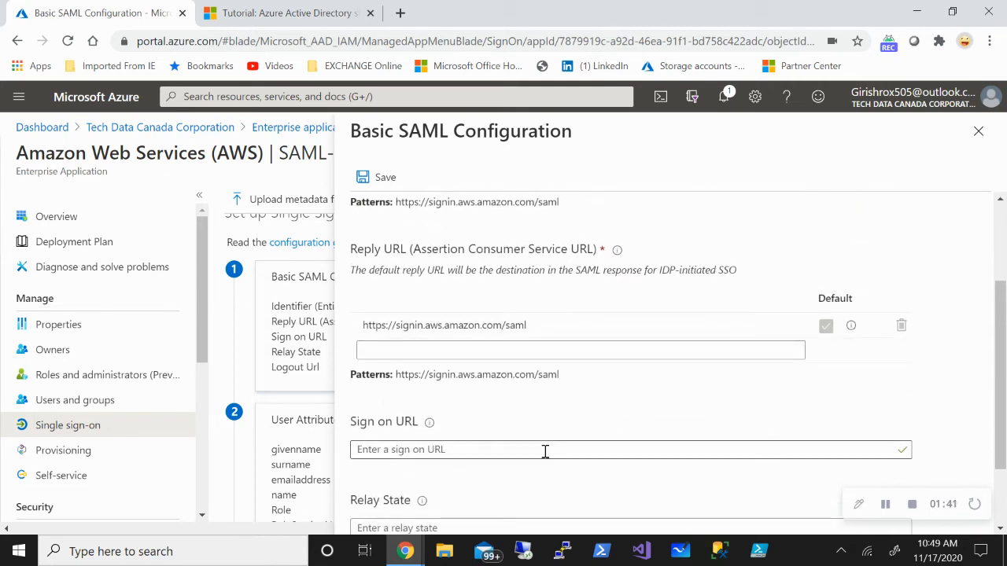
pyautogui.click(550, 450)
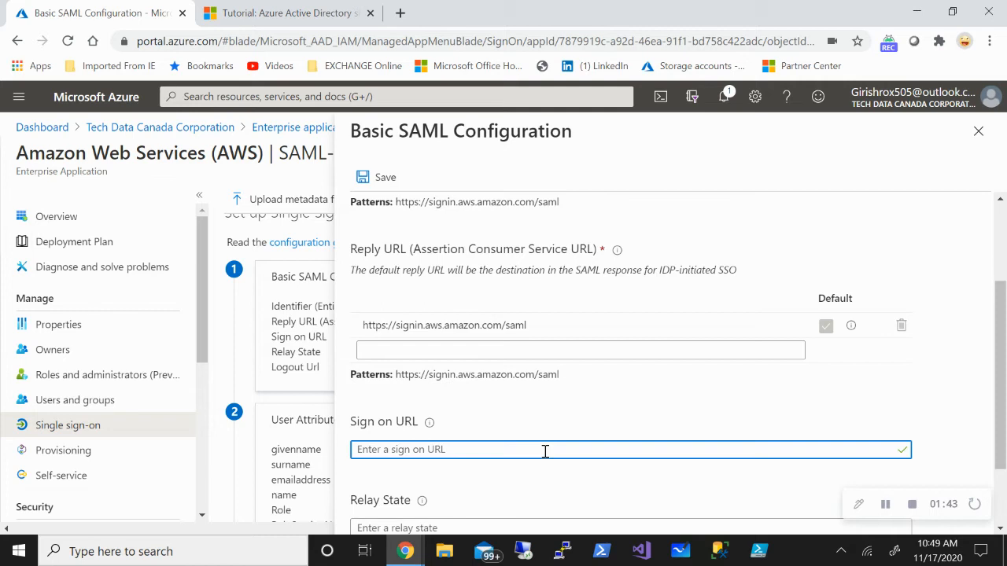
pyautogui.click(979, 131)
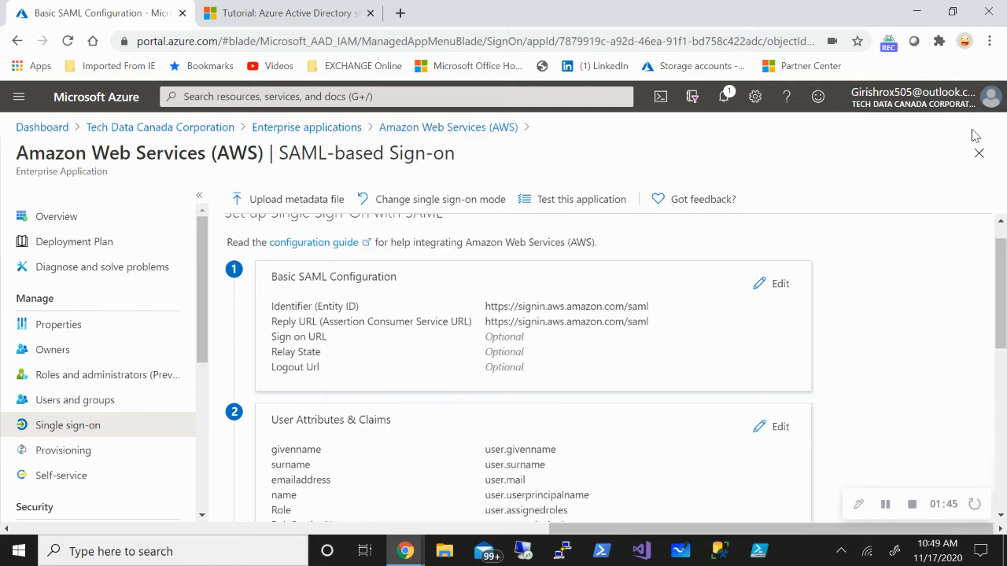
pyautogui.click(780, 427)
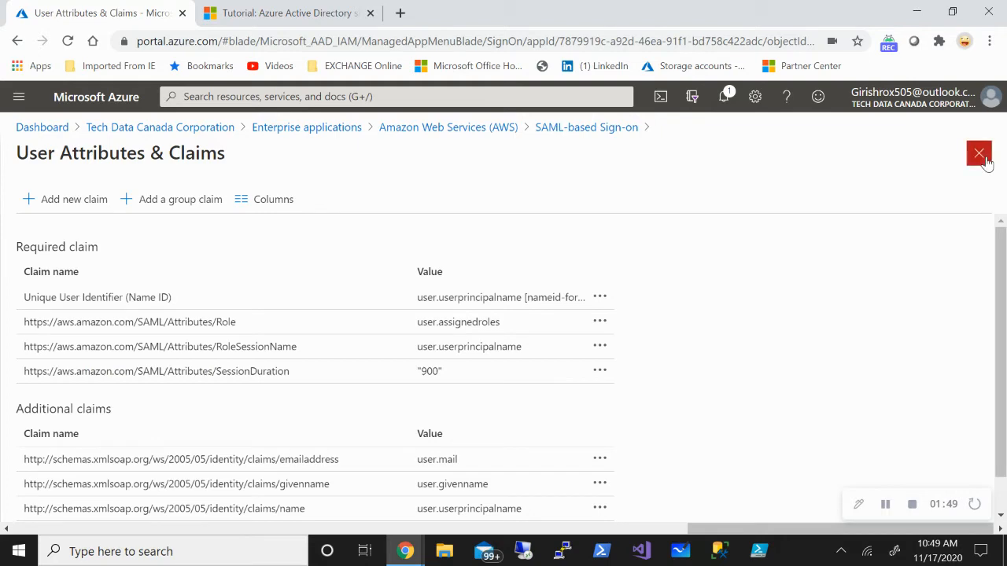
pyautogui.click(979, 153)
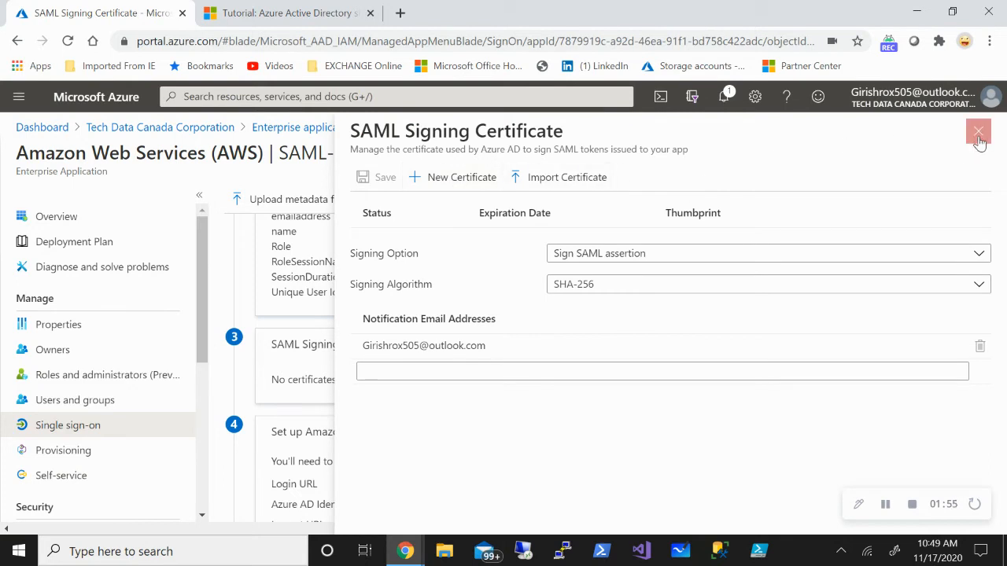
pyautogui.click(979, 131)
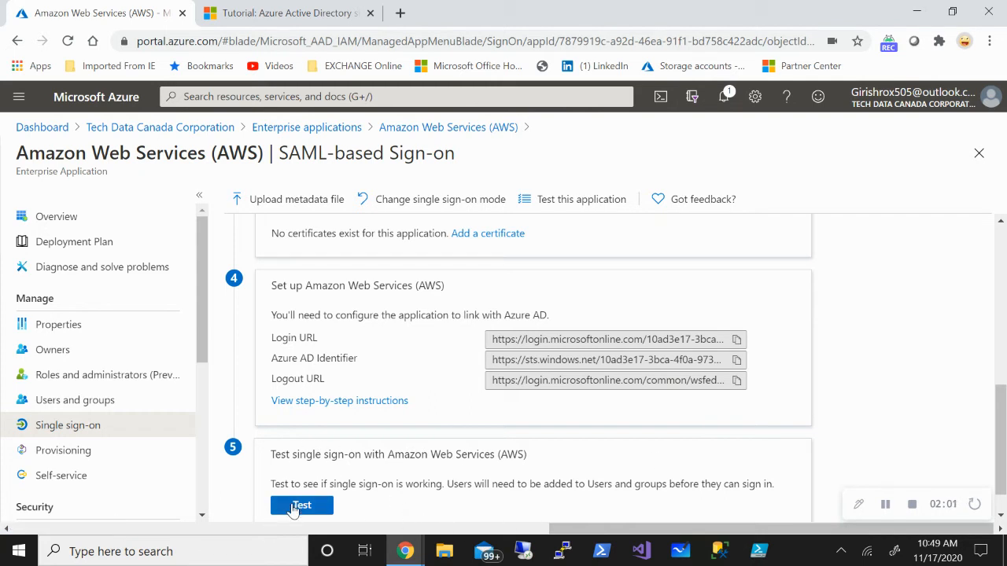
pyautogui.moveTo(401, 507)
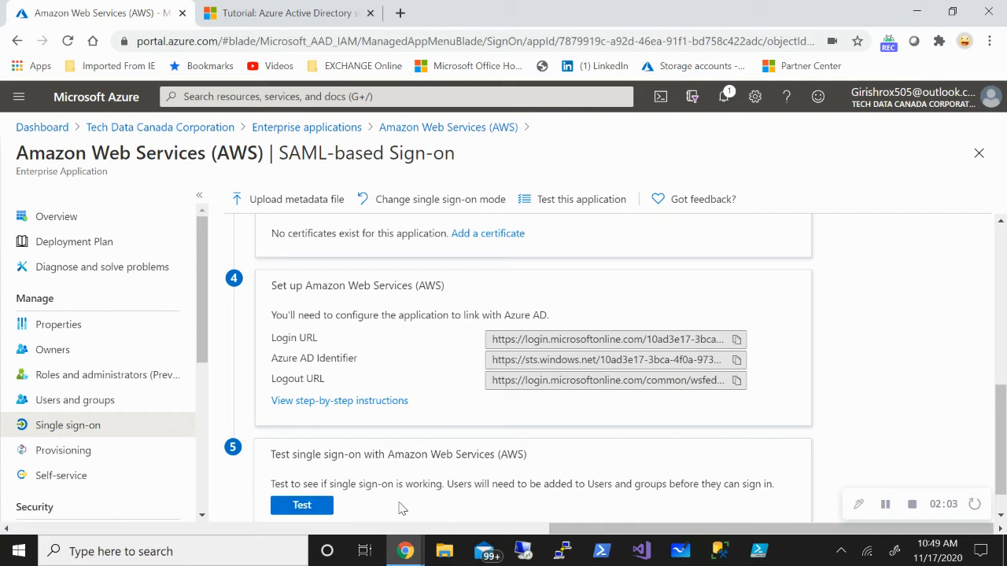
# - Start a new incognito Chrome window from the taskbar icon for myapps.microsoft.com
pyautogui.rightClick(404, 550)
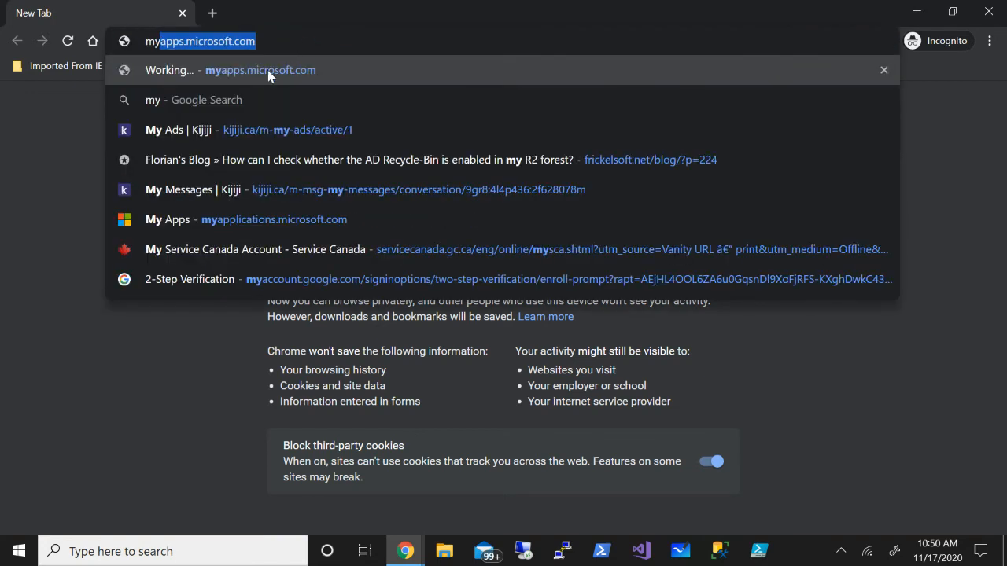
pyautogui.moveTo(288, 85)
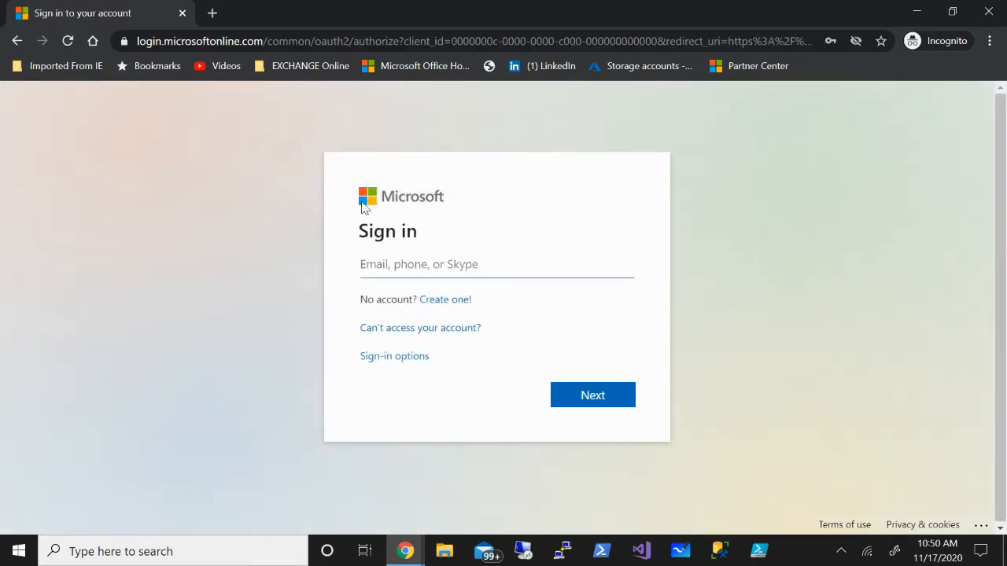
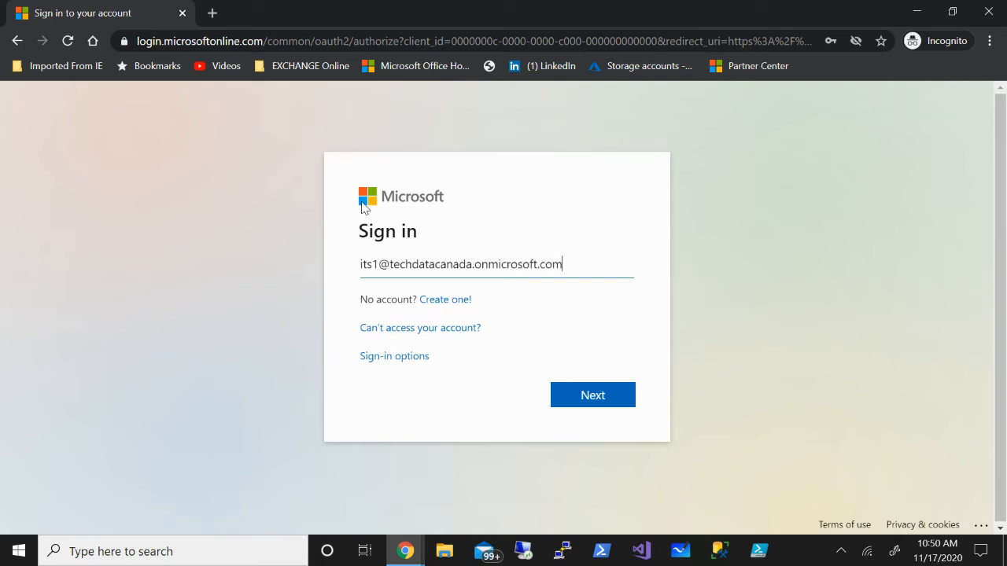
pyautogui.click(591, 395)
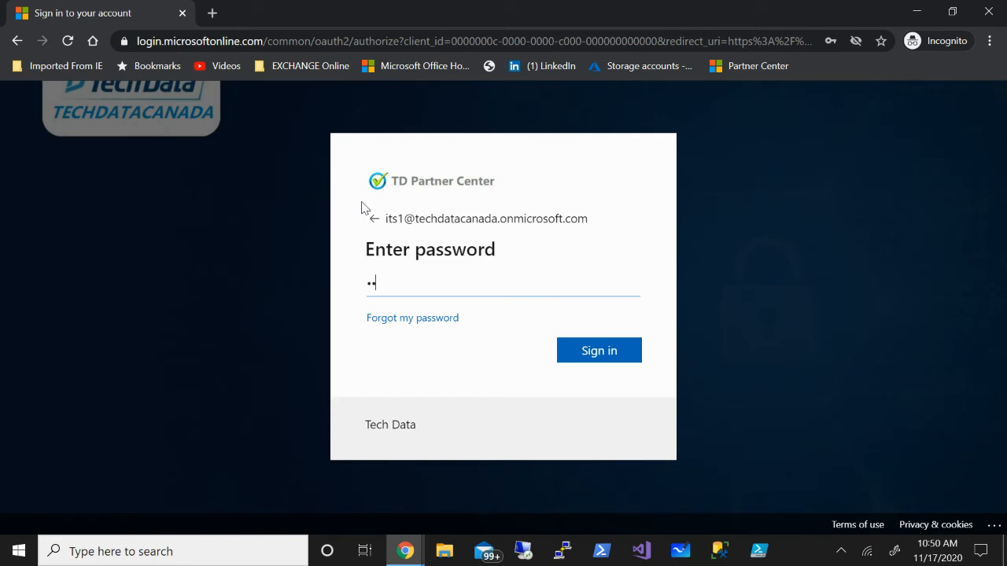
# - Enter the password and sign in to reach My Apps
pyautogui.write('password')
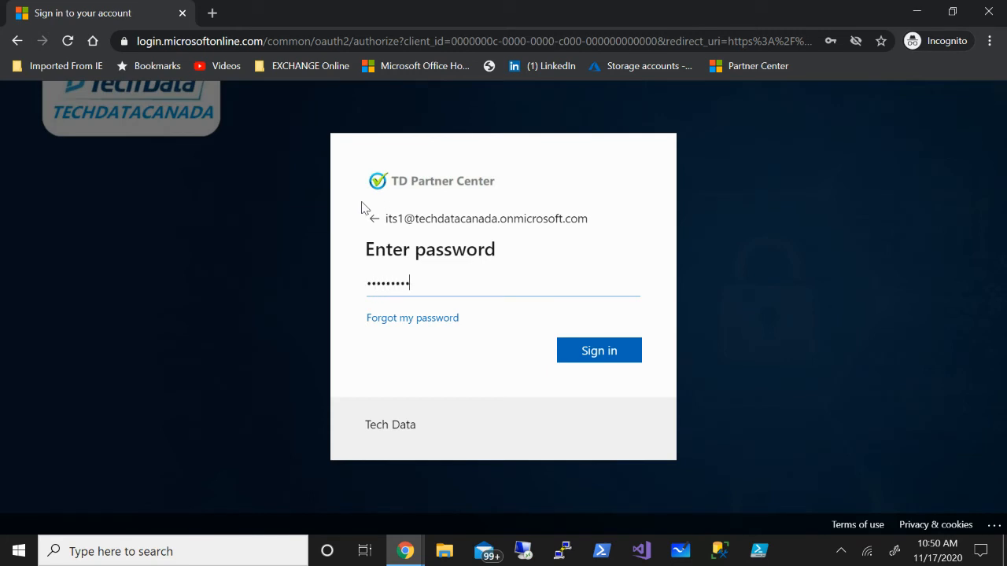
pyautogui.click(597, 349)
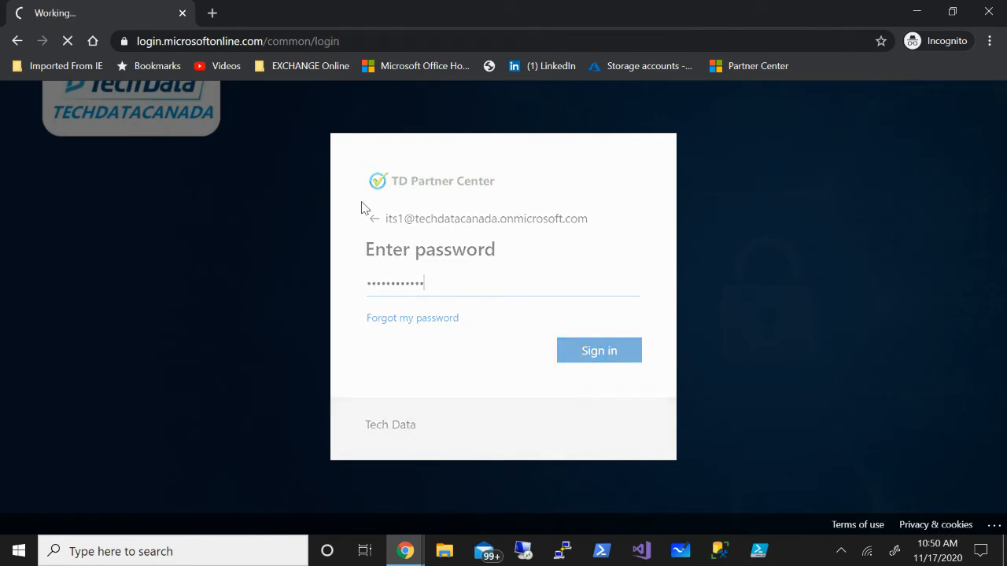
pyautogui.click(598, 350)
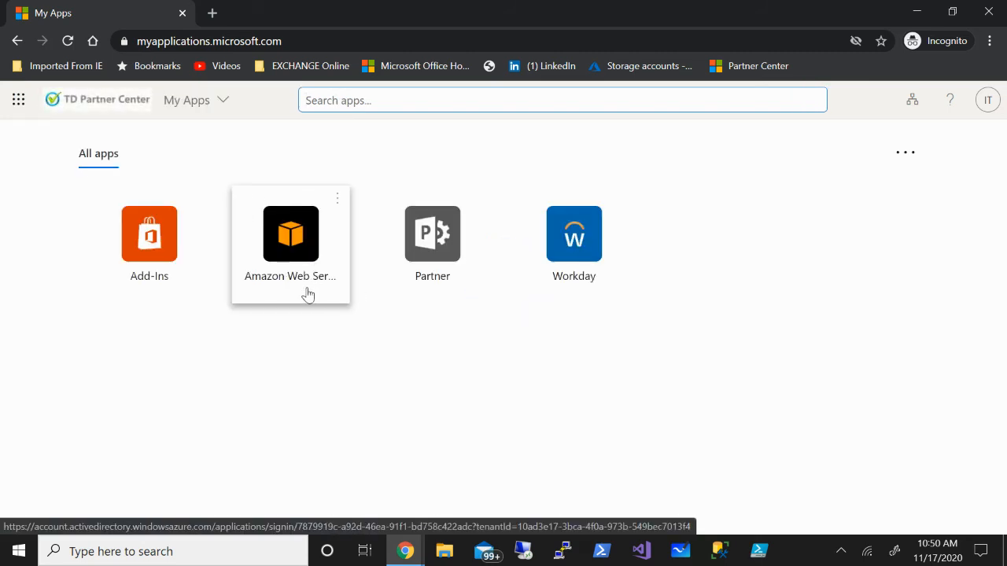
pyautogui.moveTo(572, 275)
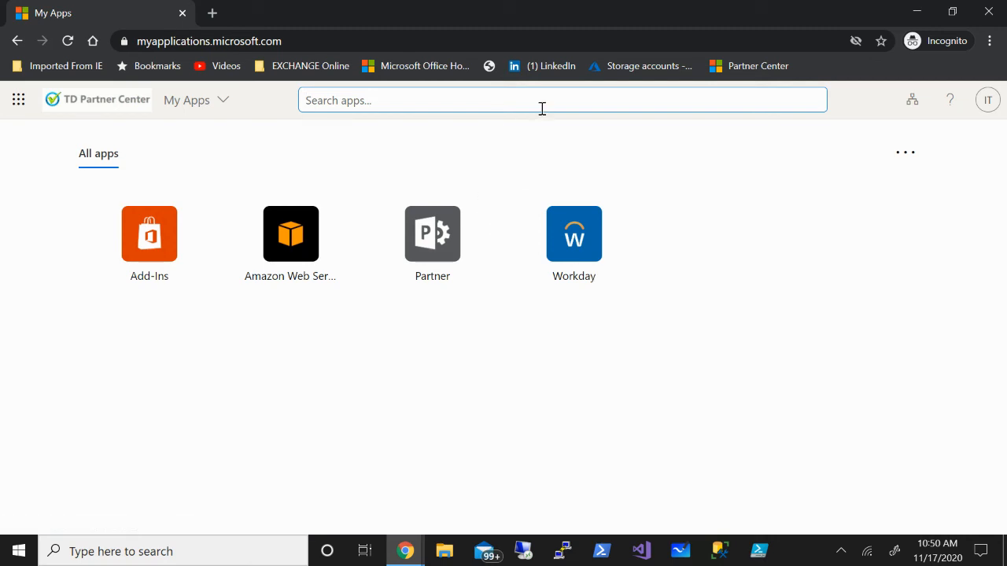
pyautogui.moveTo(226, 315)
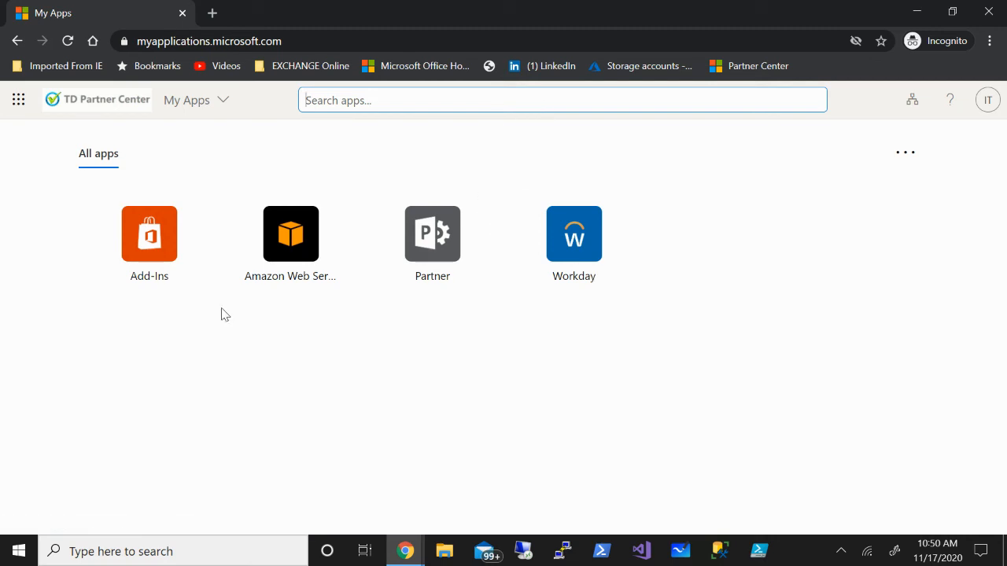
pyautogui.moveTo(783, 328)
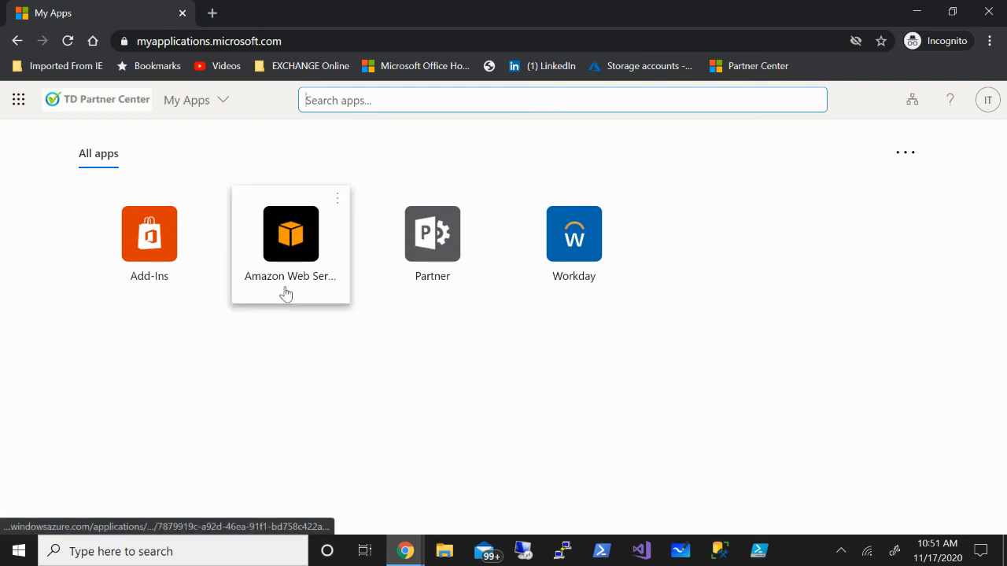
# - Launch the Amazon Web Services tile from the My Apps All apps page
pyautogui.click(290, 233)
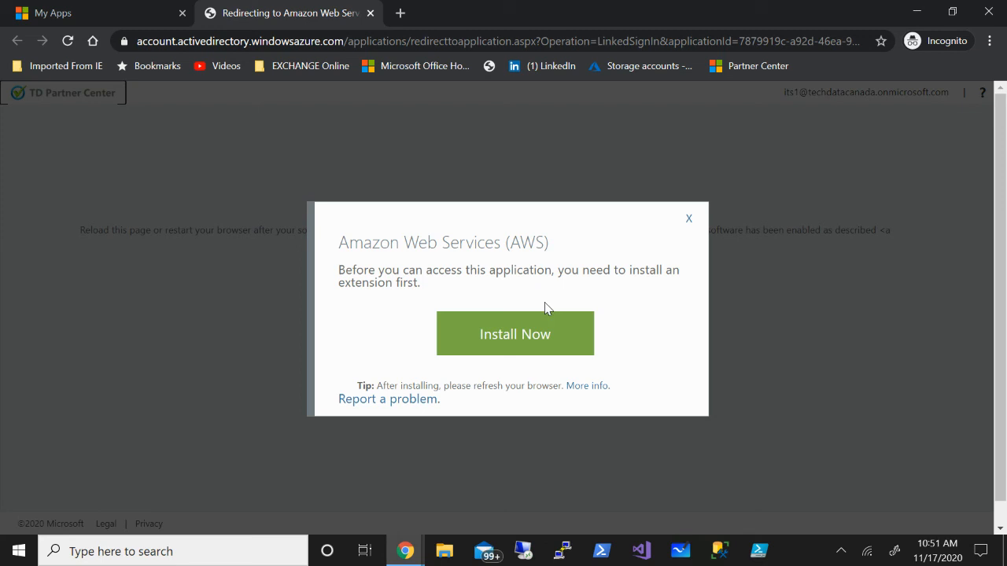
pyautogui.moveTo(615, 275)
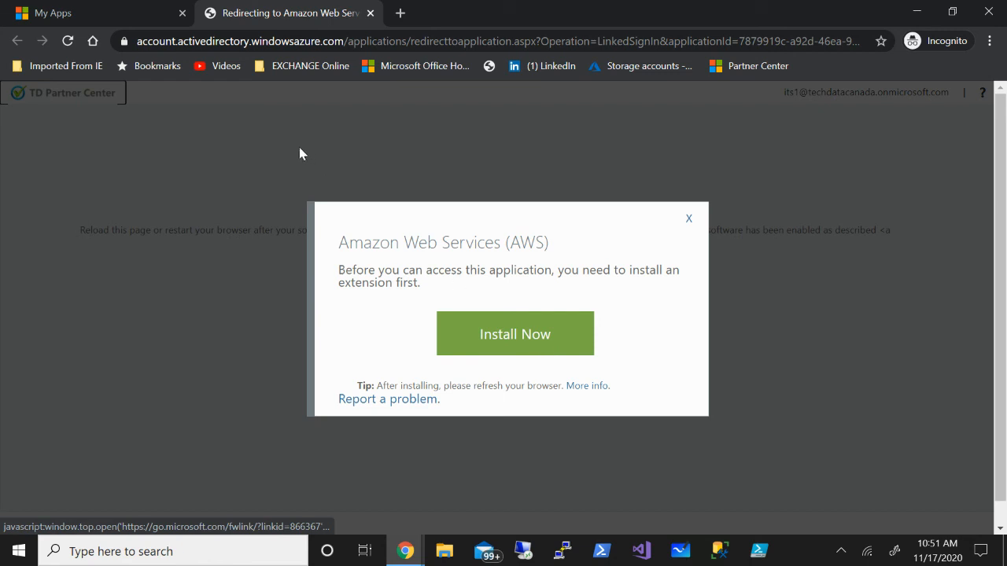
pyautogui.moveTo(394, 143)
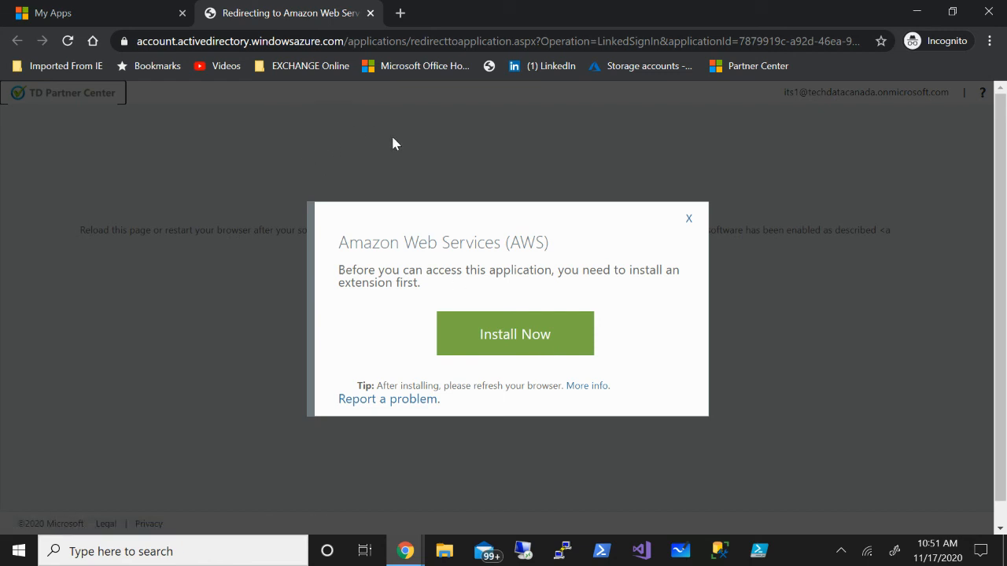
pyautogui.moveTo(479, 354)
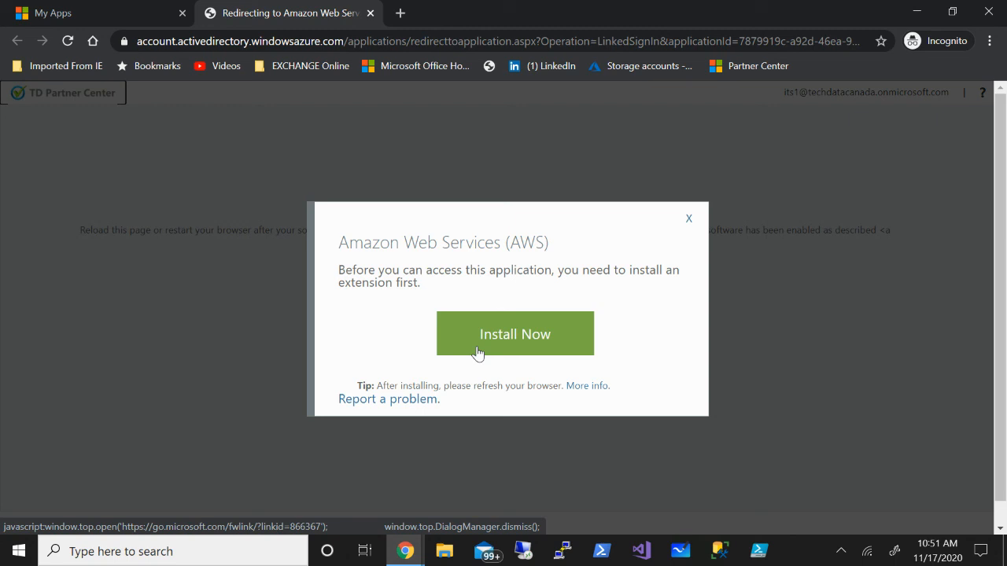
pyautogui.moveTo(404, 551)
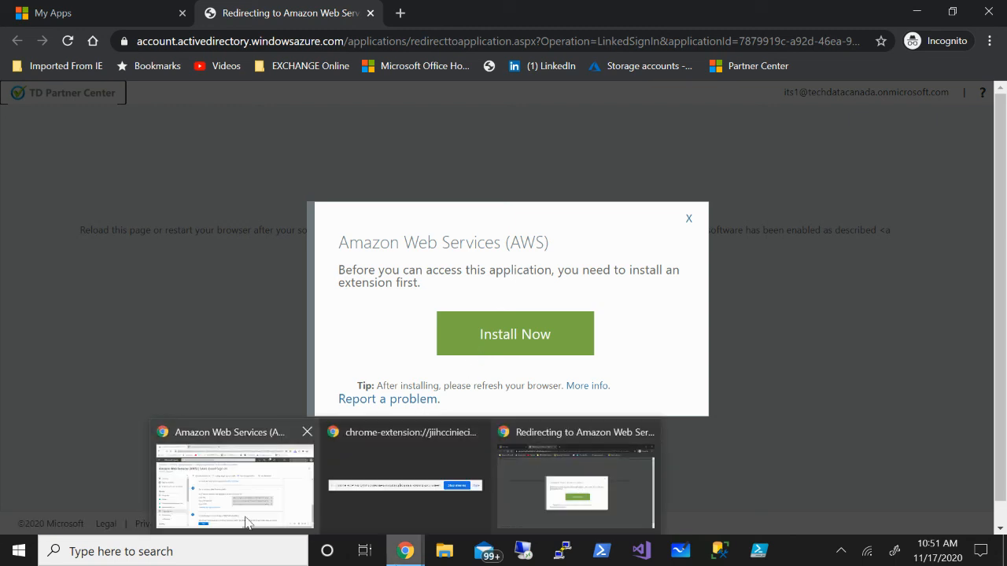